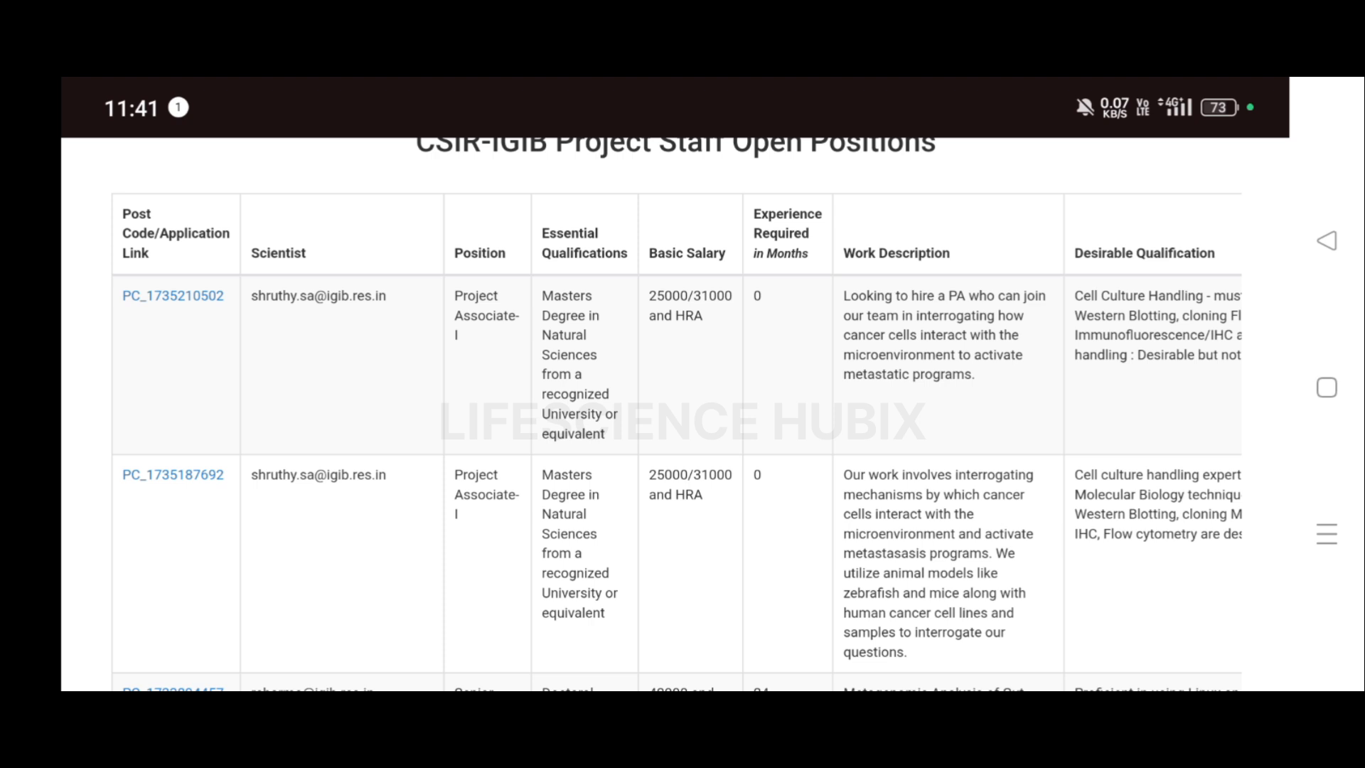
{"action": "scroll", "scroll_direction": "down", "scroll_amount": 3}
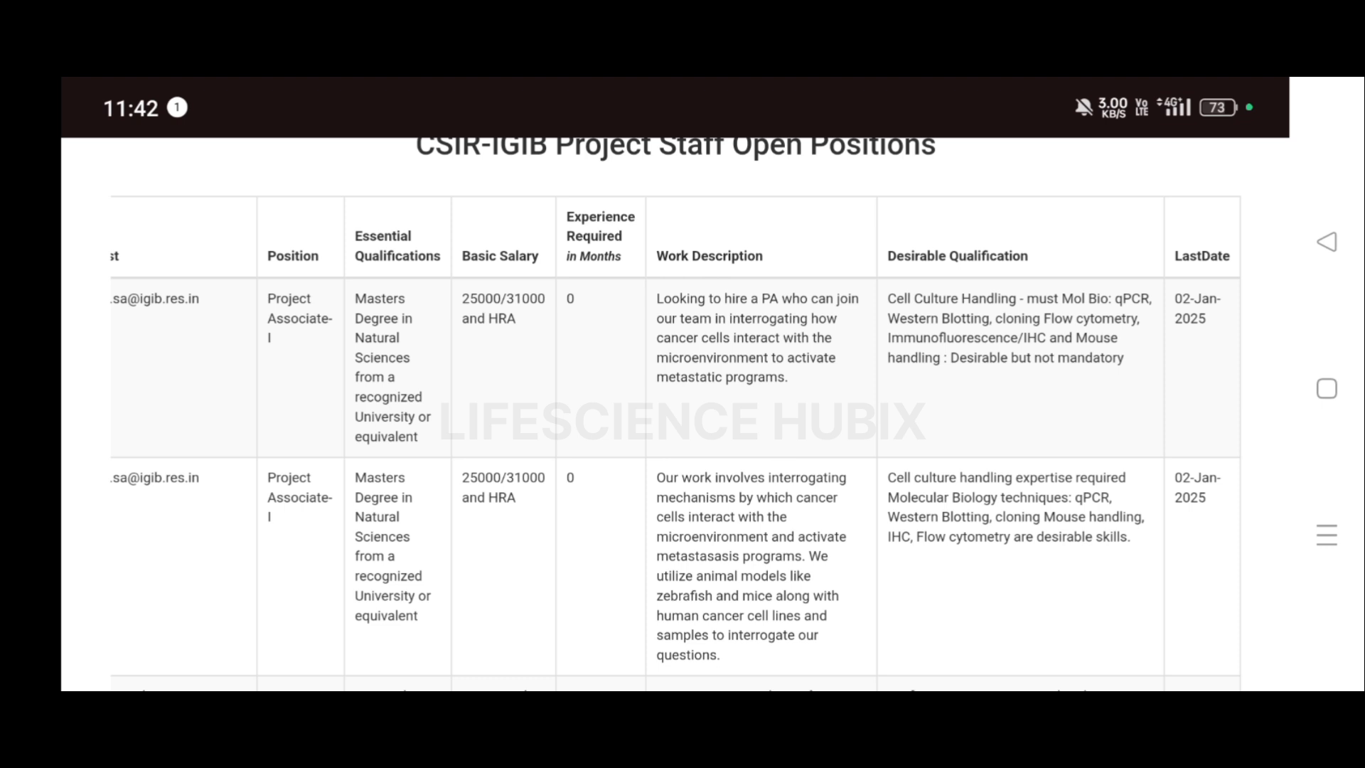
{"action": "left_click", "coordinate": [857, 554]}
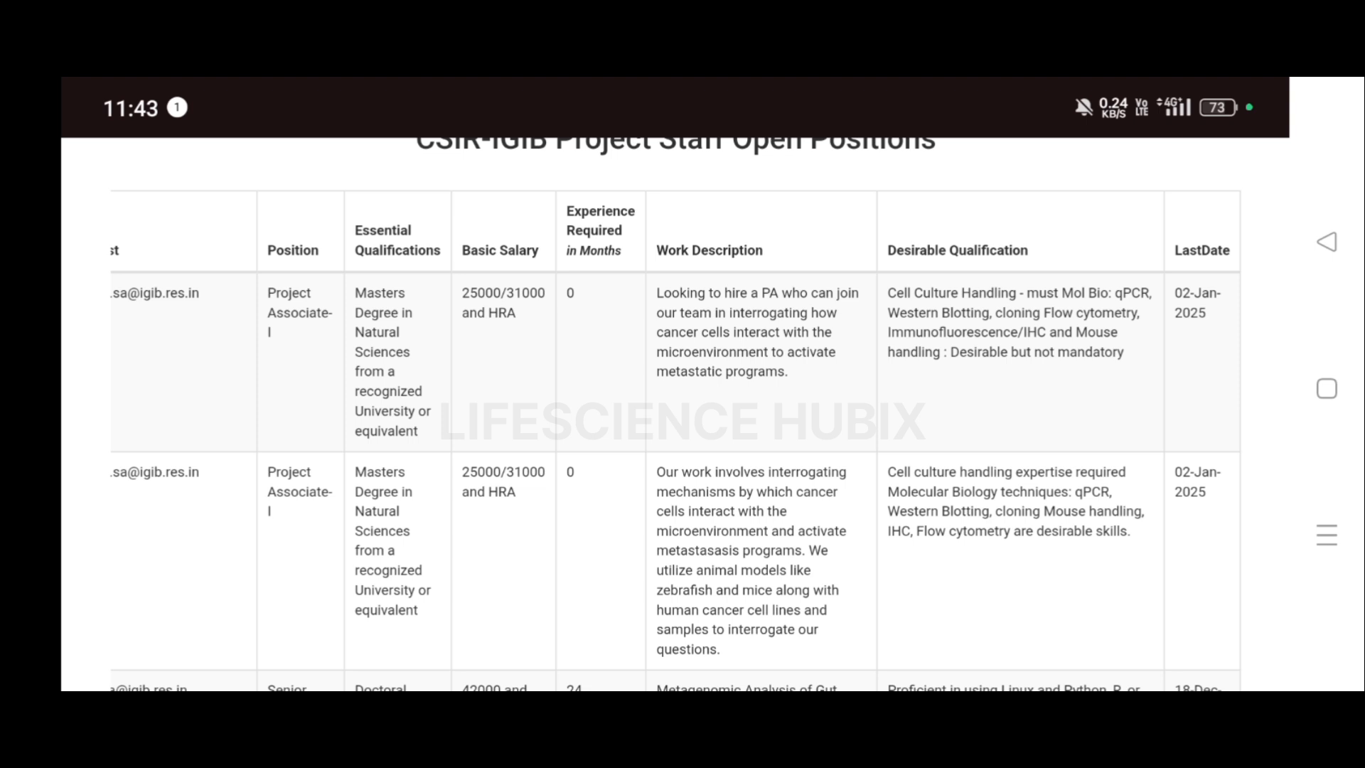
{"action": "left_click", "coordinate": [903, 598]}
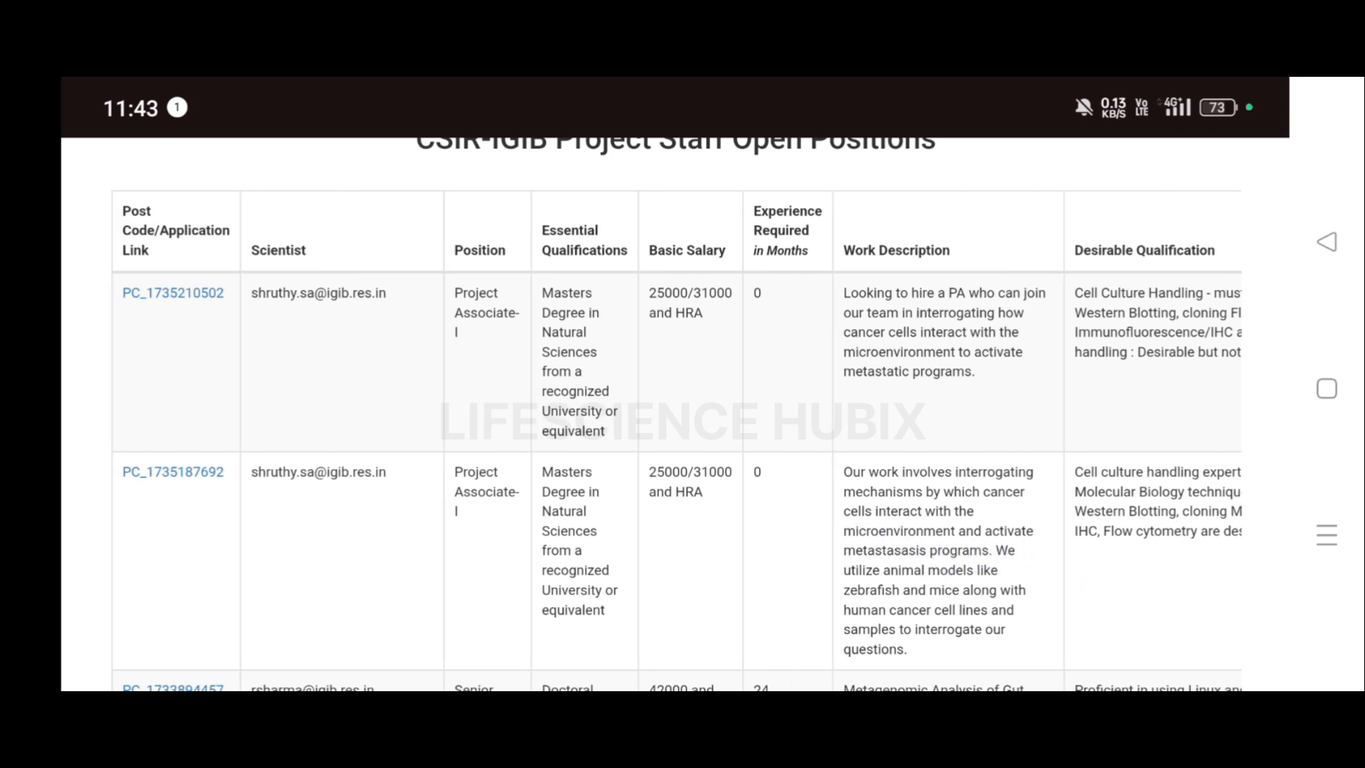
{"action": "left_click", "coordinate": [172, 291]}
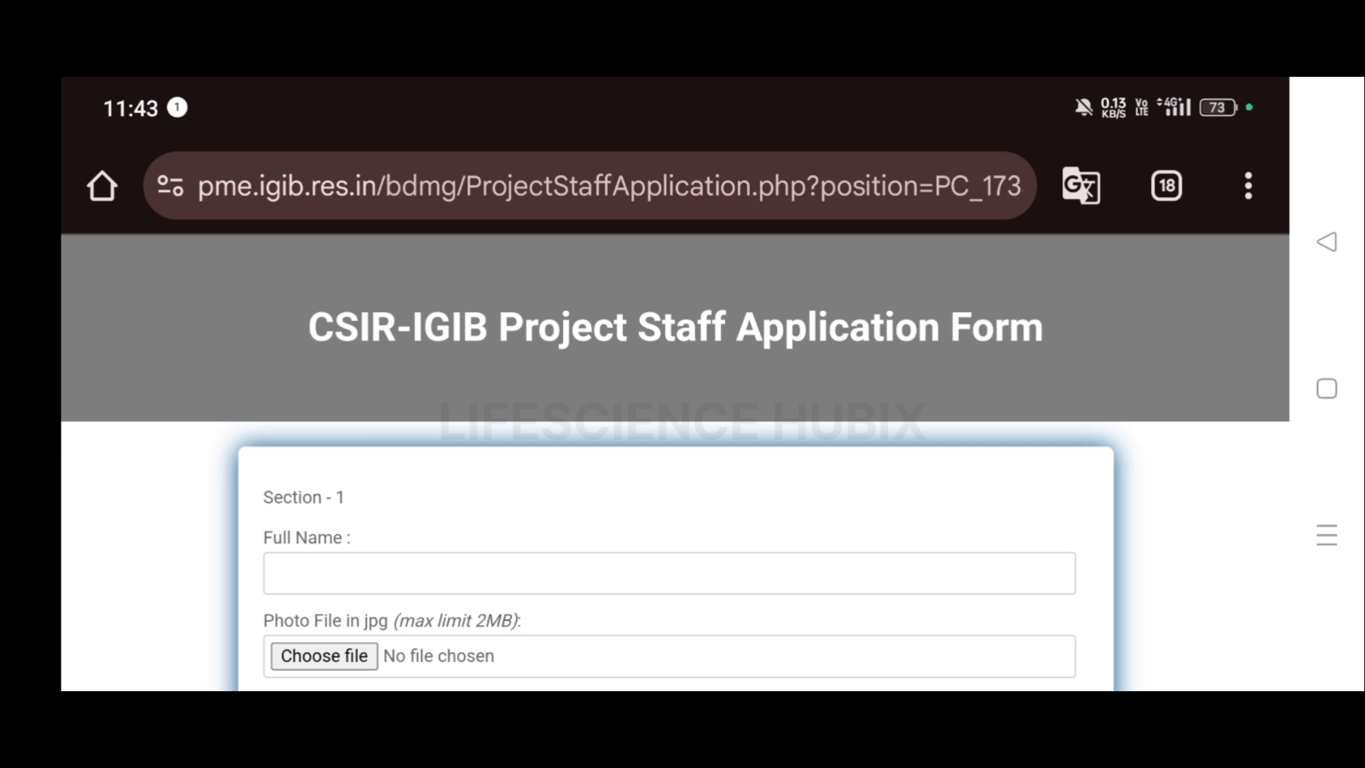
{"action": "scroll", "scroll_direction": "down", "scroll_amount": 3}
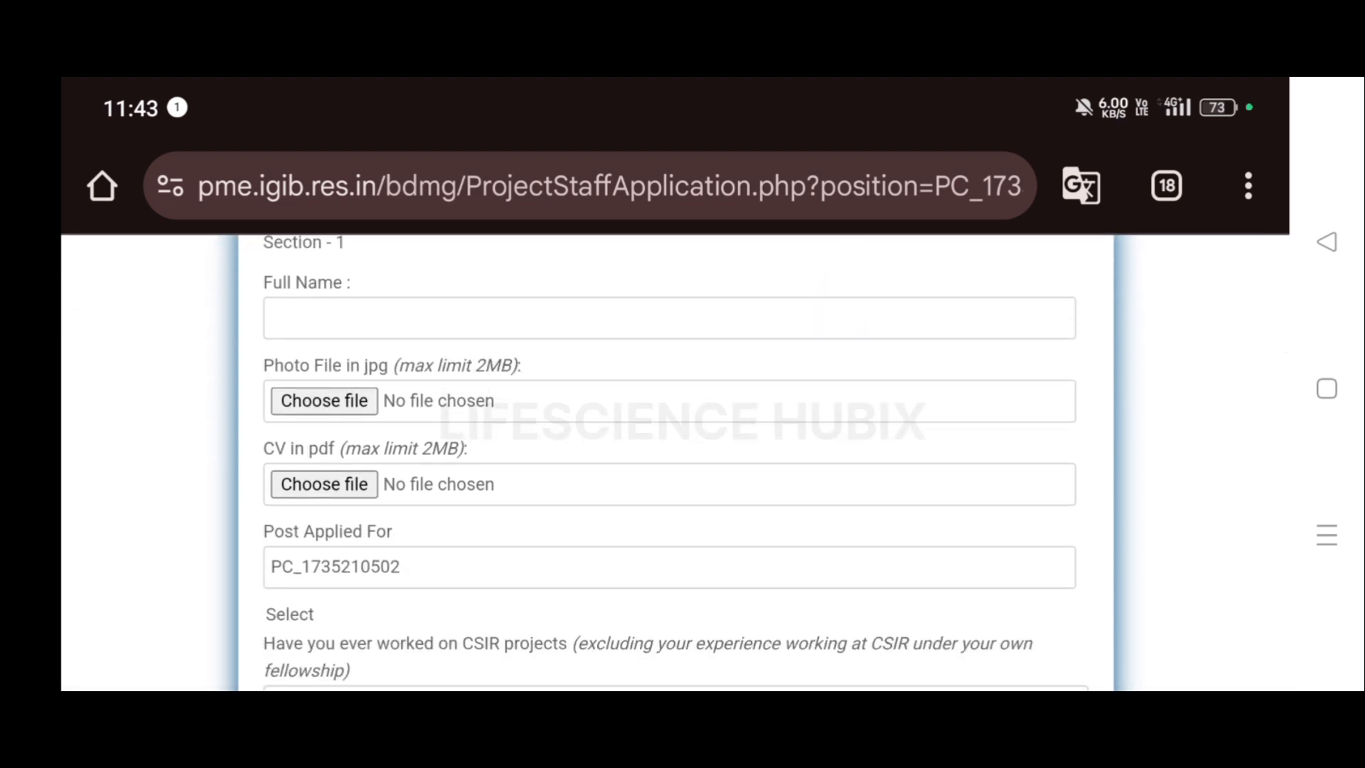
{"action": "scroll", "scroll_direction": "down", "scroll_amount": 3}
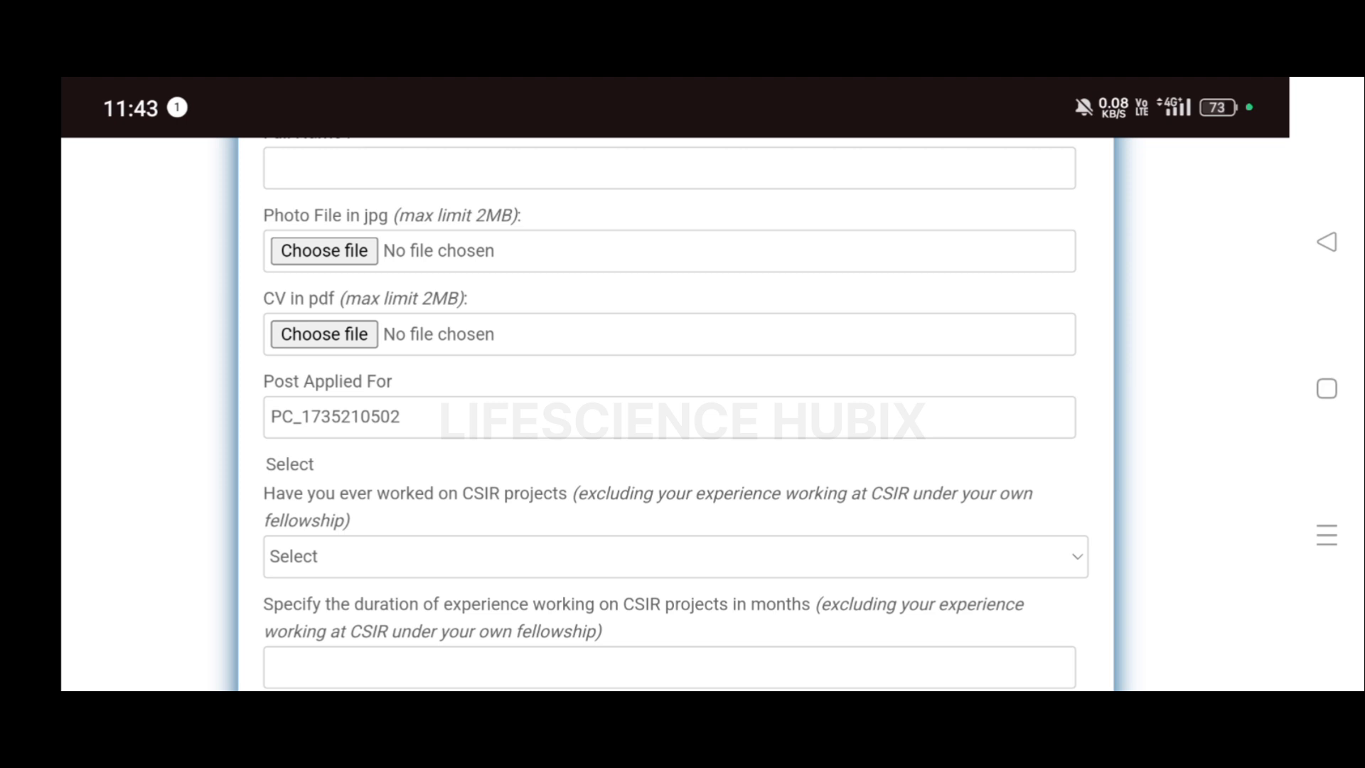
{"action": "left_click", "coordinate": [748, 499]}
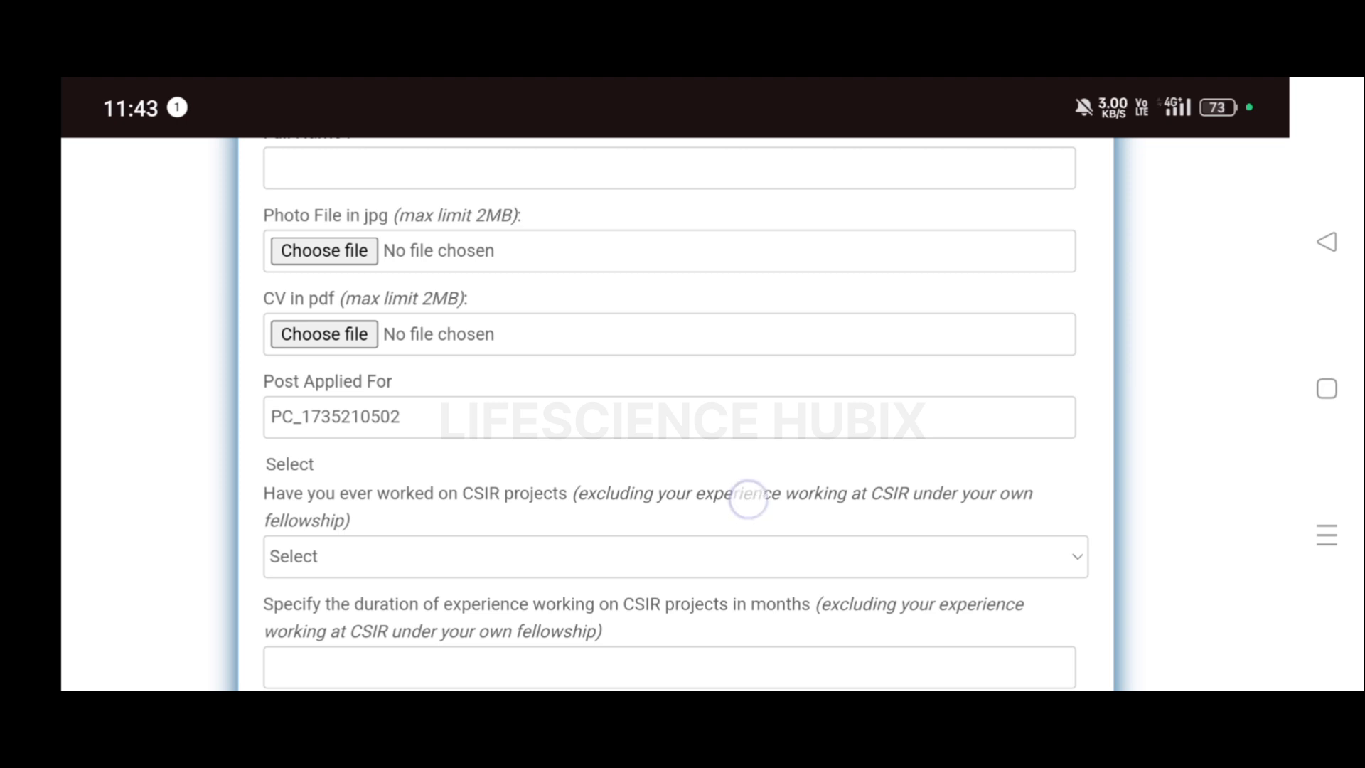
{"action": "scroll", "scroll_direction": "down", "scroll_amount": 3}
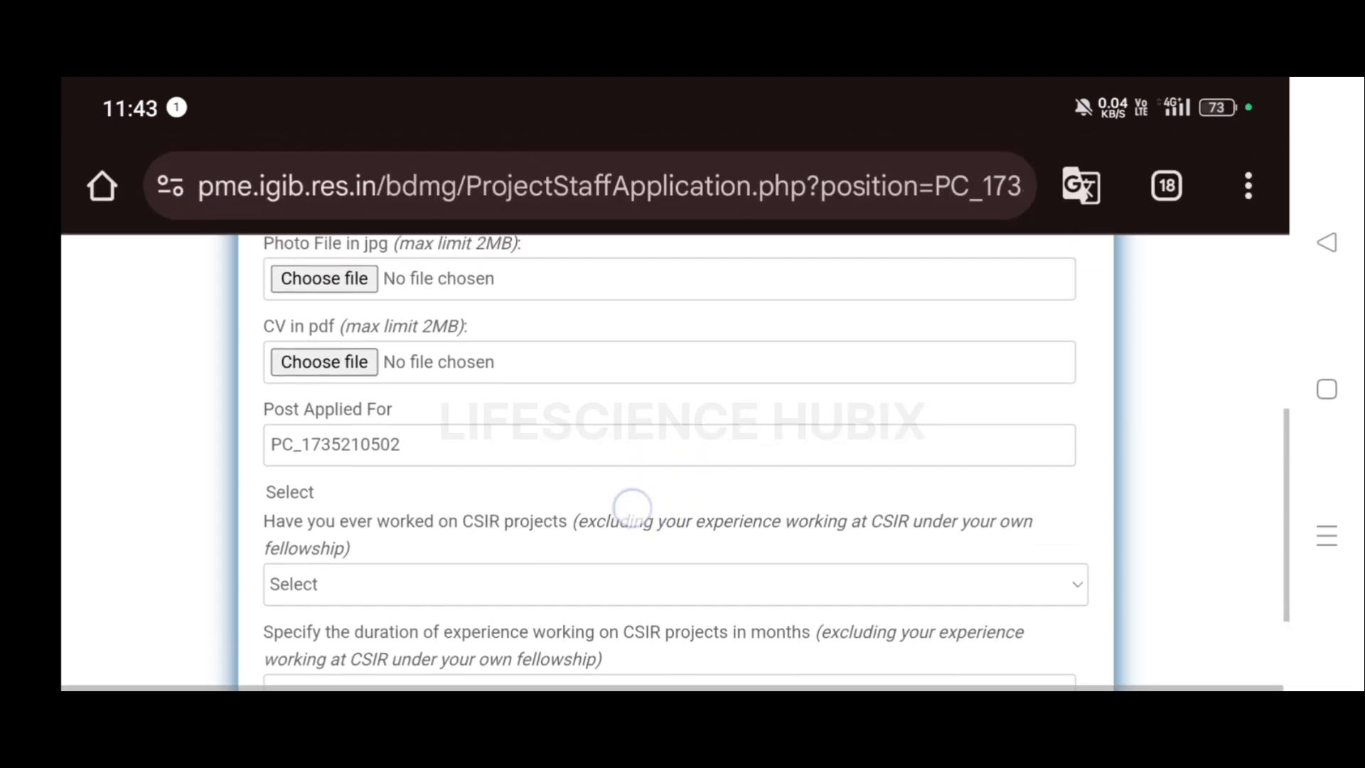
{"action": "scroll", "scroll_direction": "up", "scroll_amount": 3}
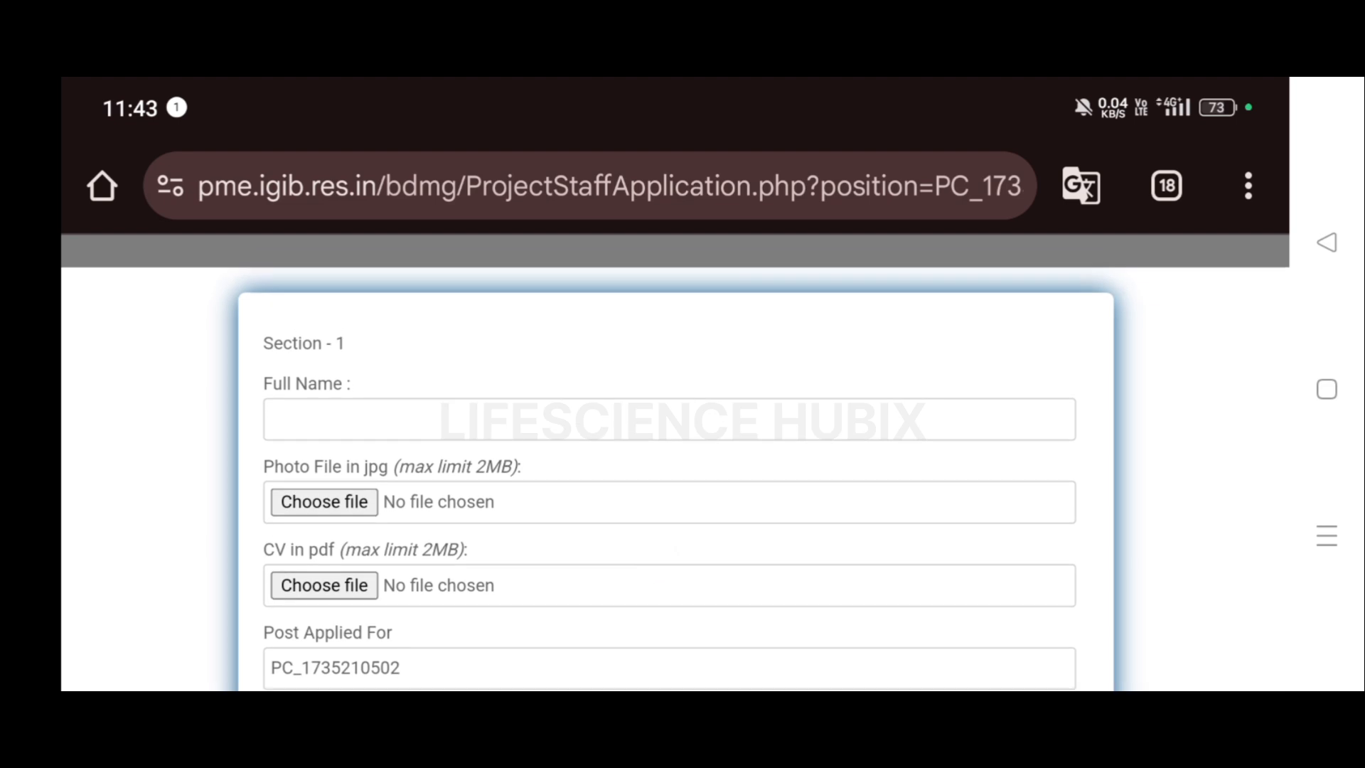